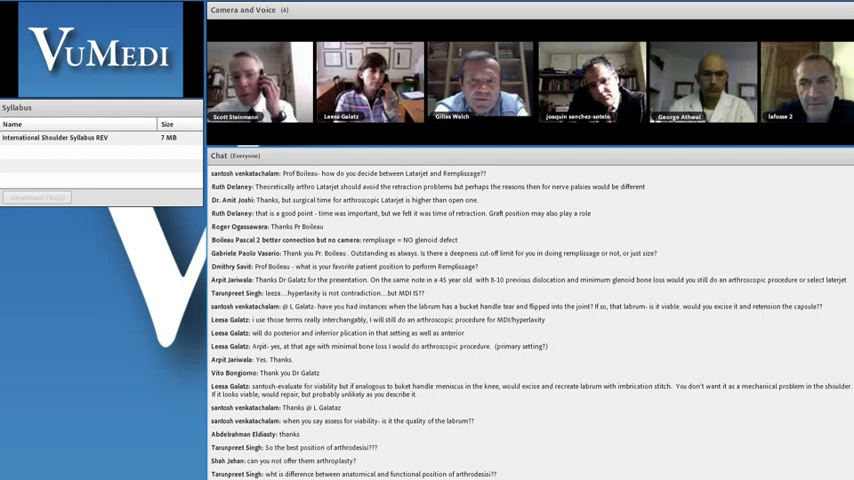
scroll(down, 3)
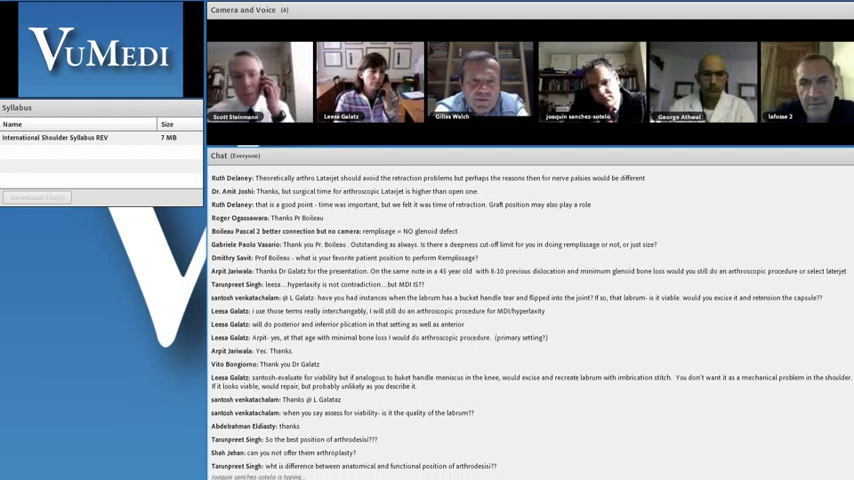
scroll(down, 3)
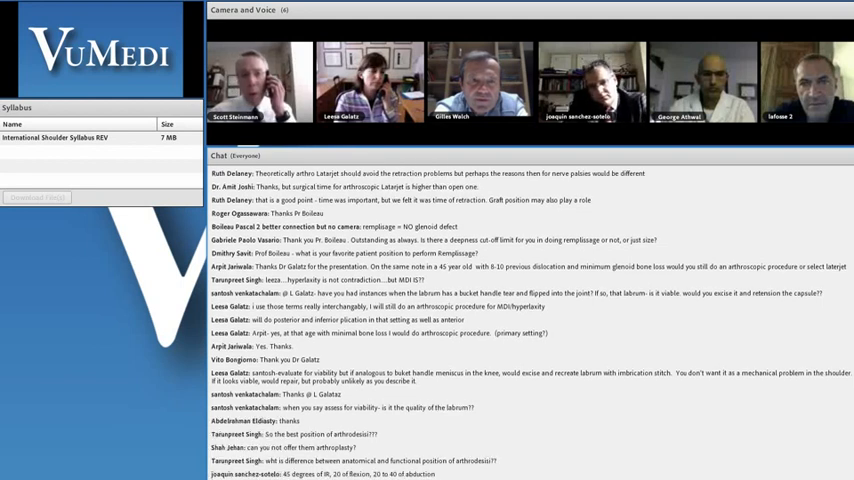
scroll(down, 3)
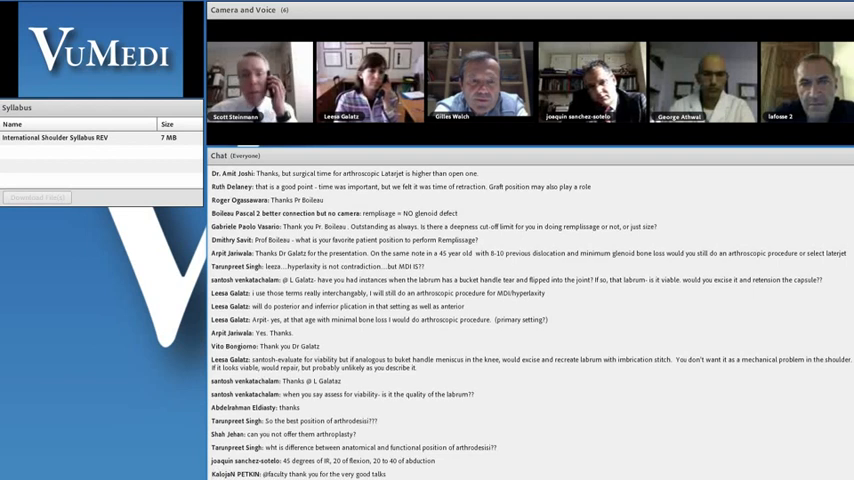
scroll(down, 3)
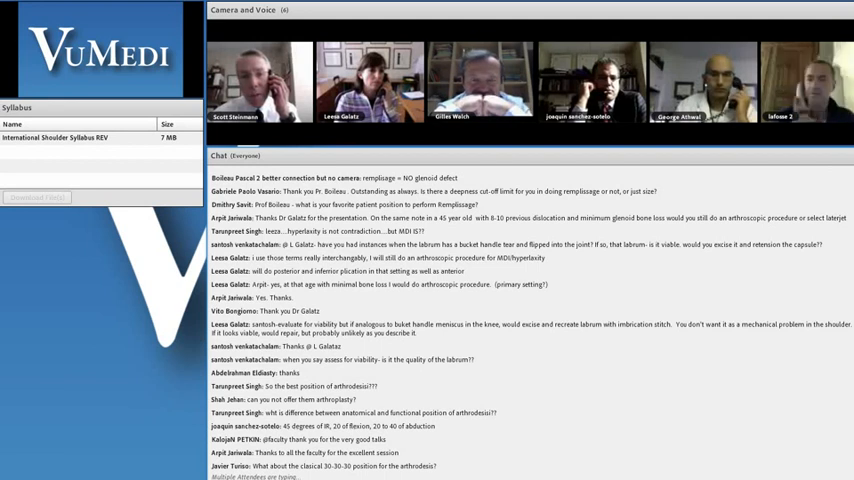
scroll(down, 3)
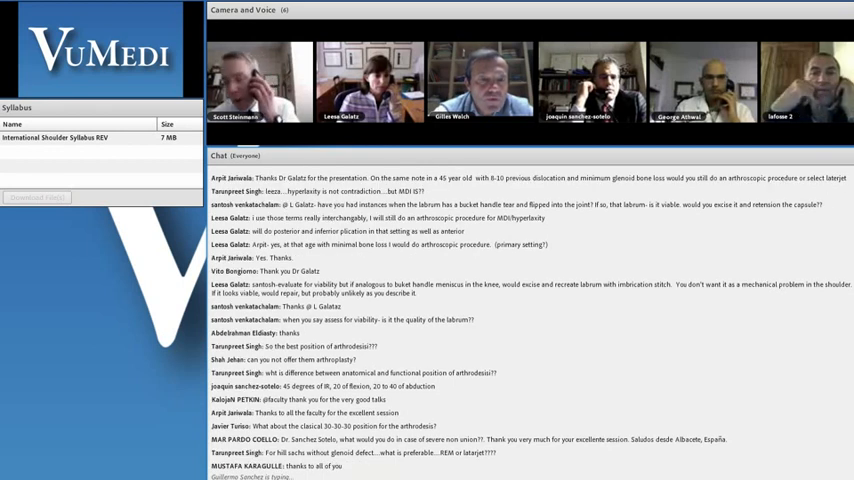
scroll(down, 3)
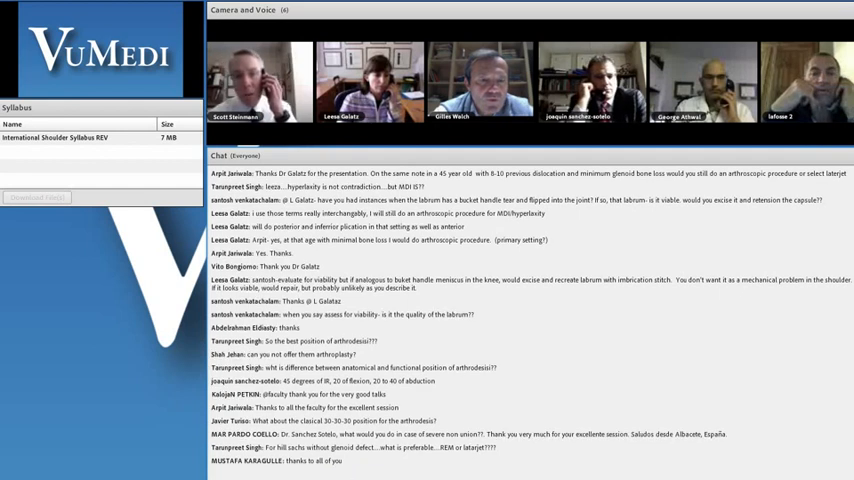
scroll(down, 3)
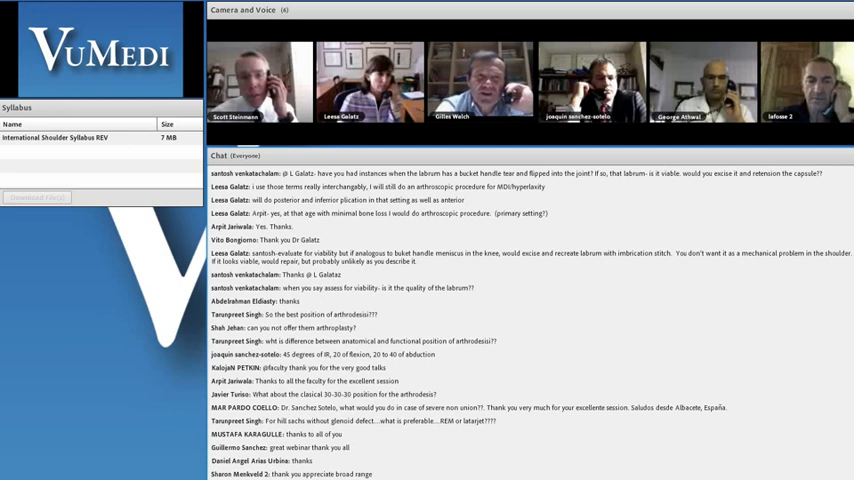
scroll(down, 3)
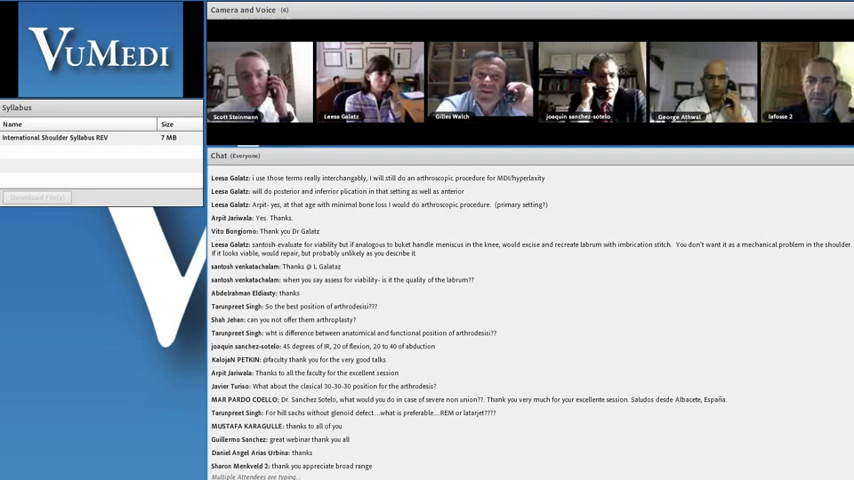
scroll(down, 3)
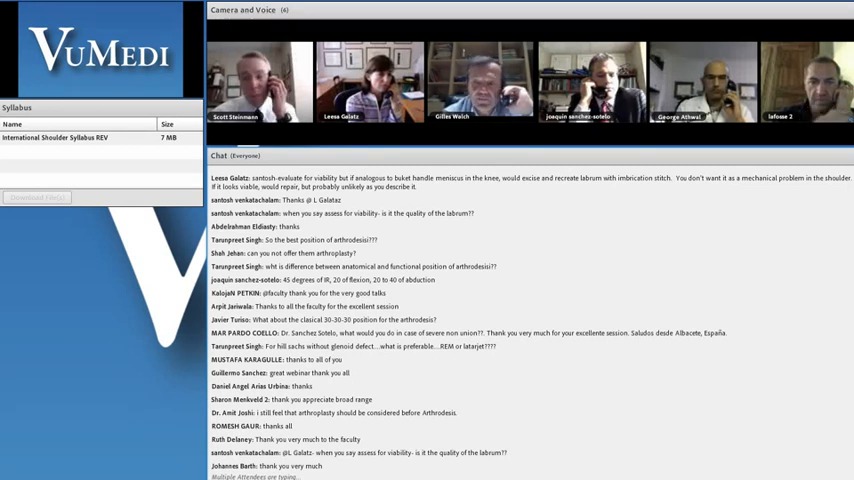
scroll(down, 3)
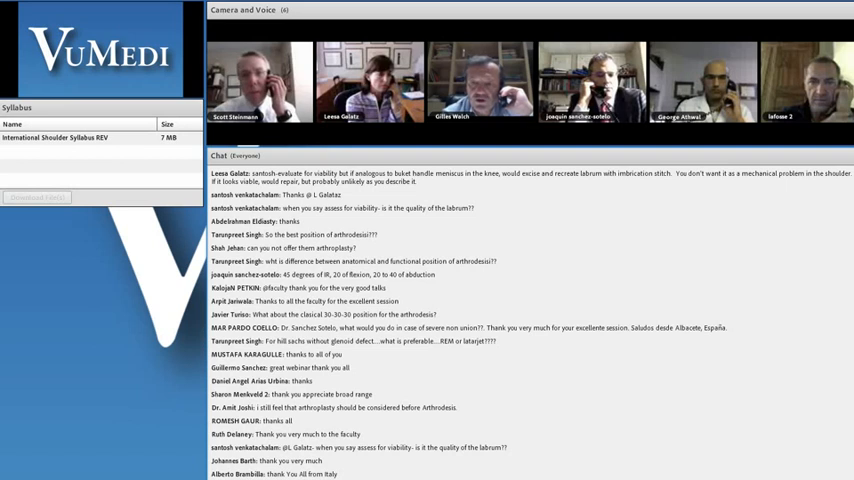